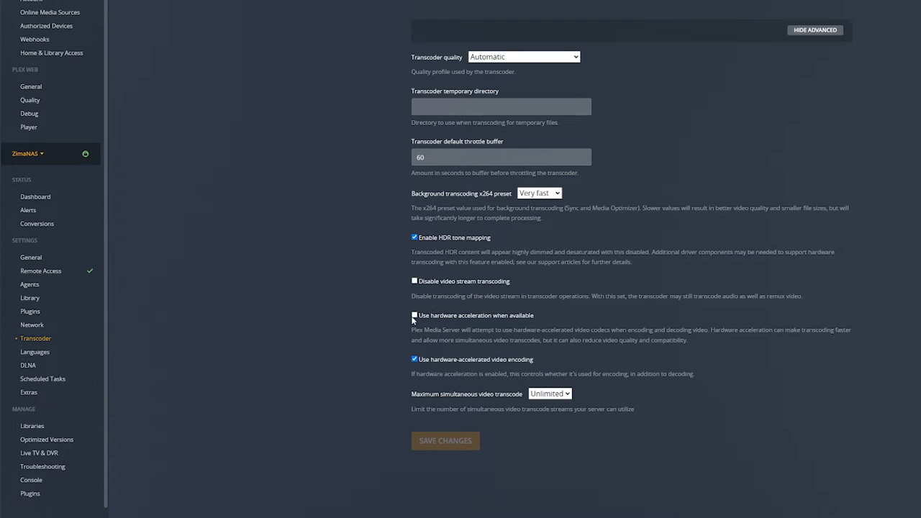
# Save the Transcoder settings with hardware acceleration enabled.
pyautogui.click(415, 315)
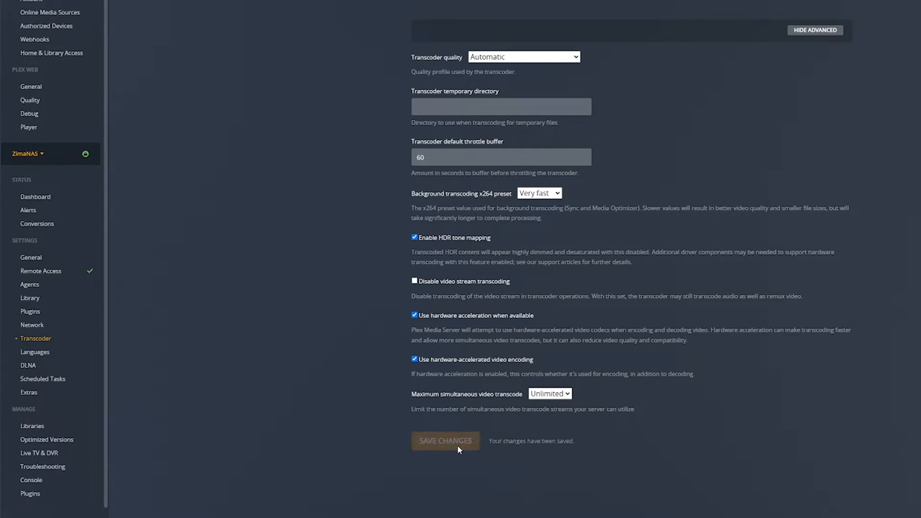